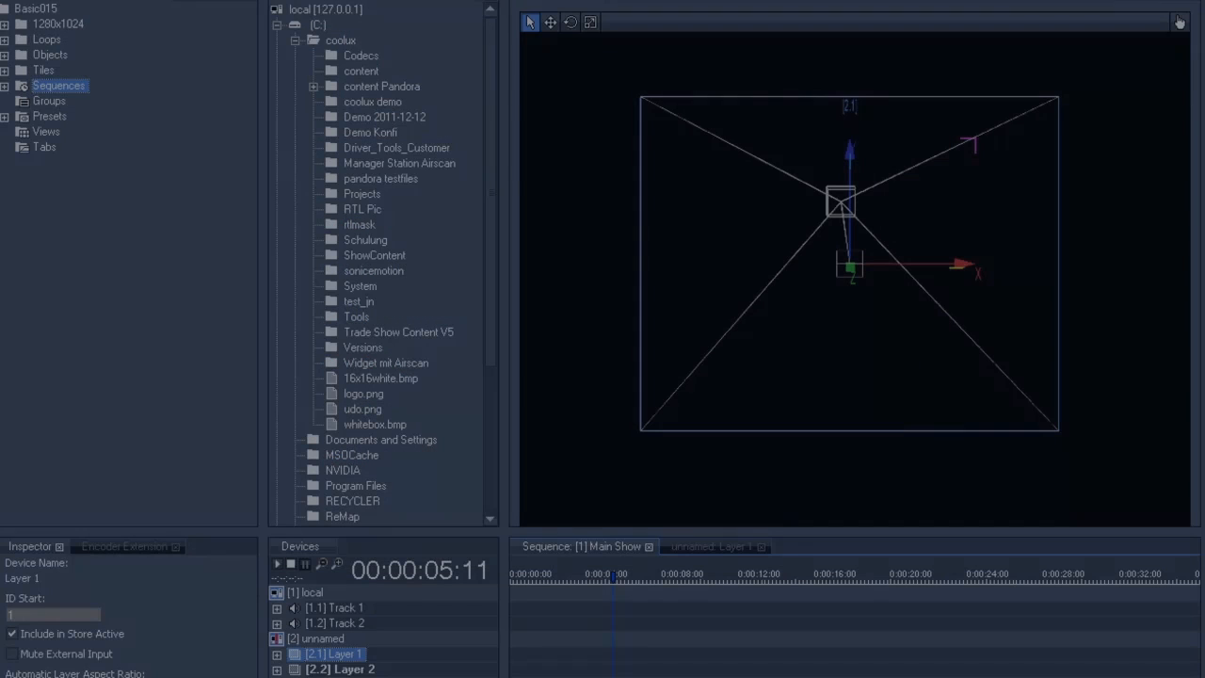
- Expand Loops and assign 00301_kiosk.mpg to Layer 1
click(48, 43)
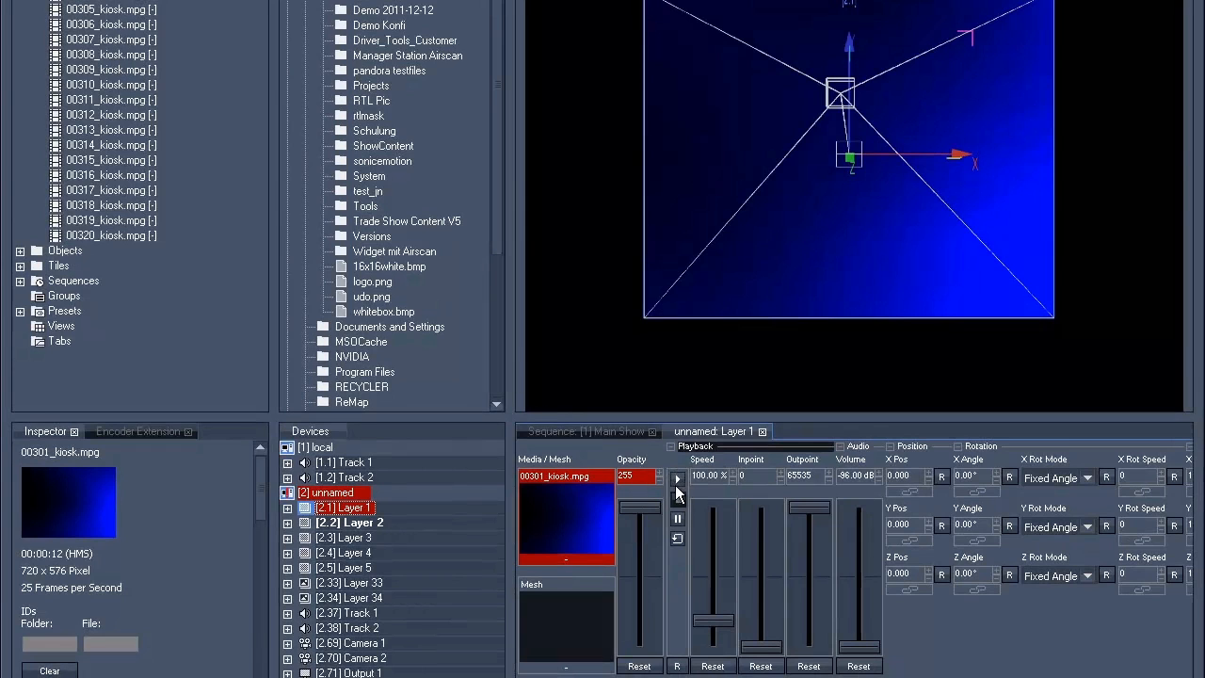
click(590, 431)
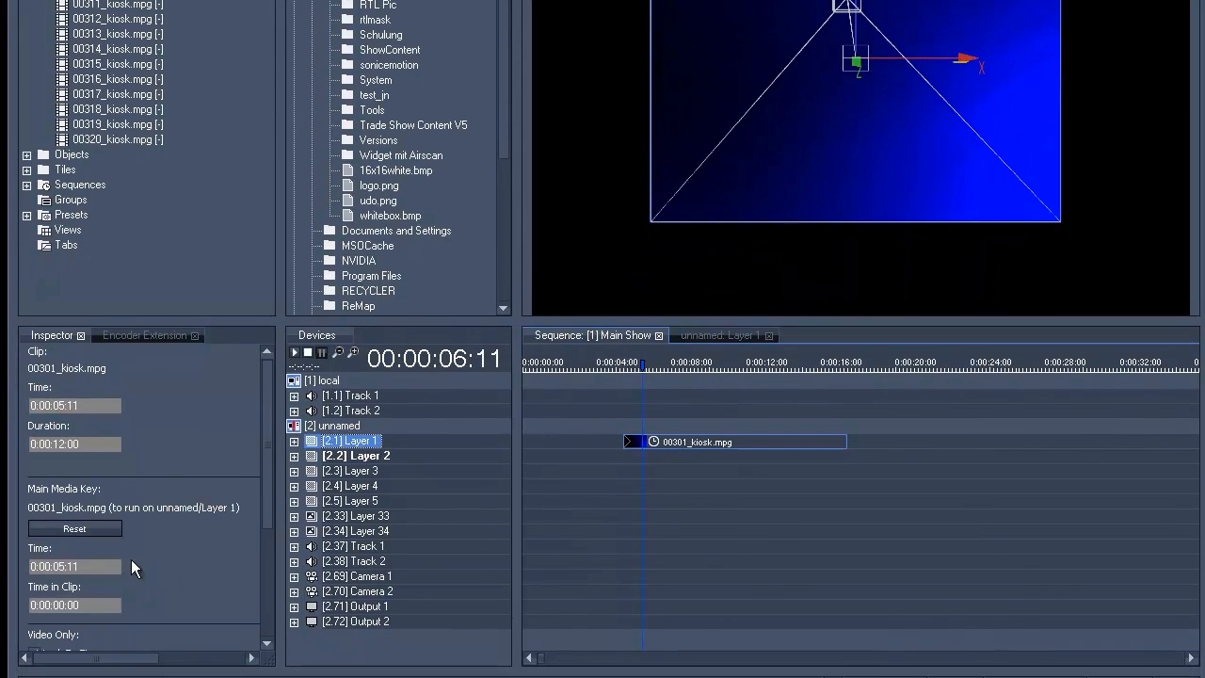
scroll(down, 3)
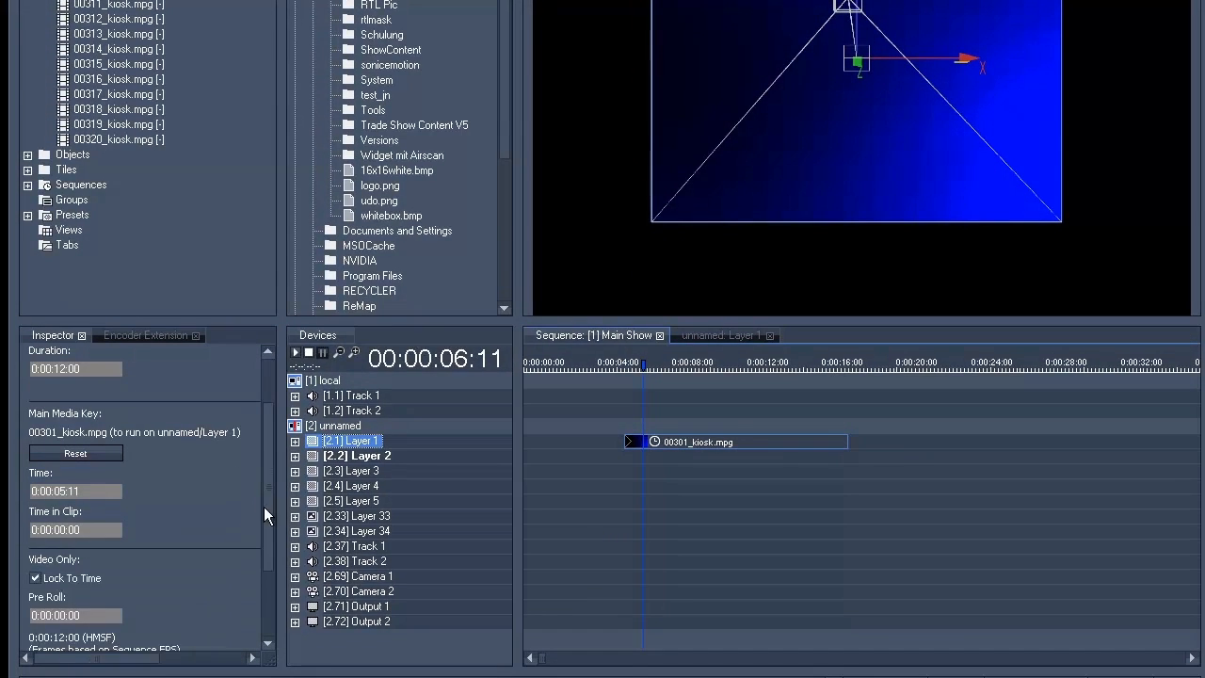
click(34, 578)
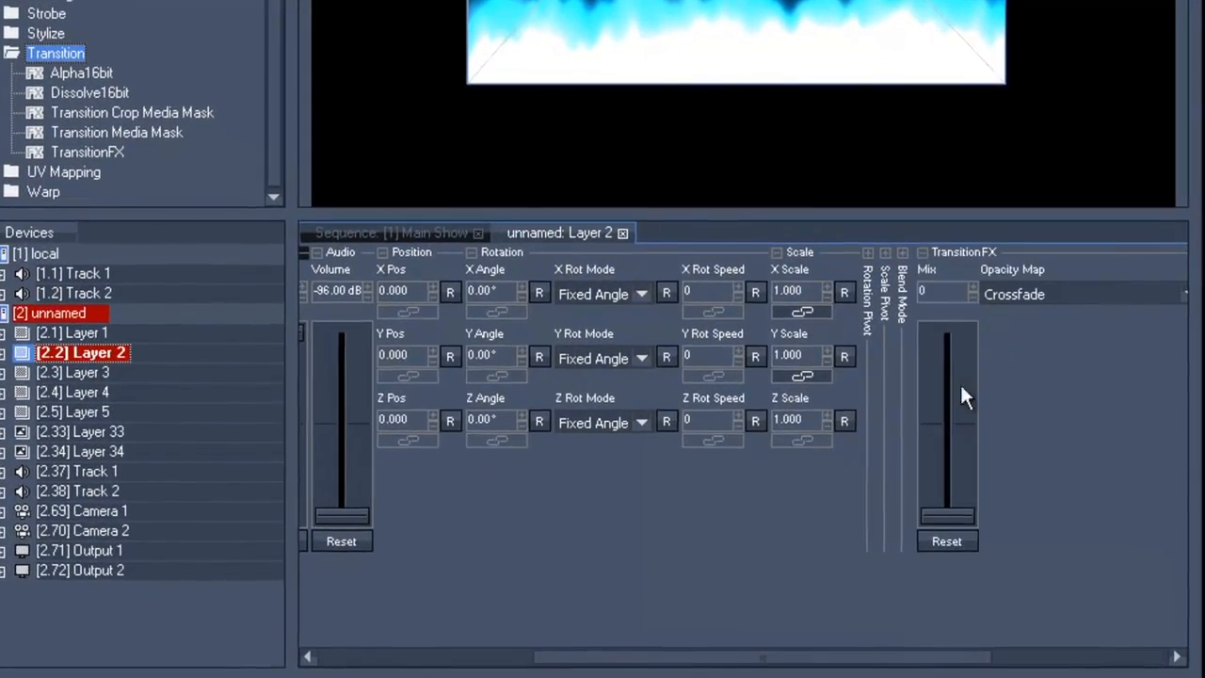
- Set Layer 2's TransitionFX mix to full (255)
scroll(right, 3)
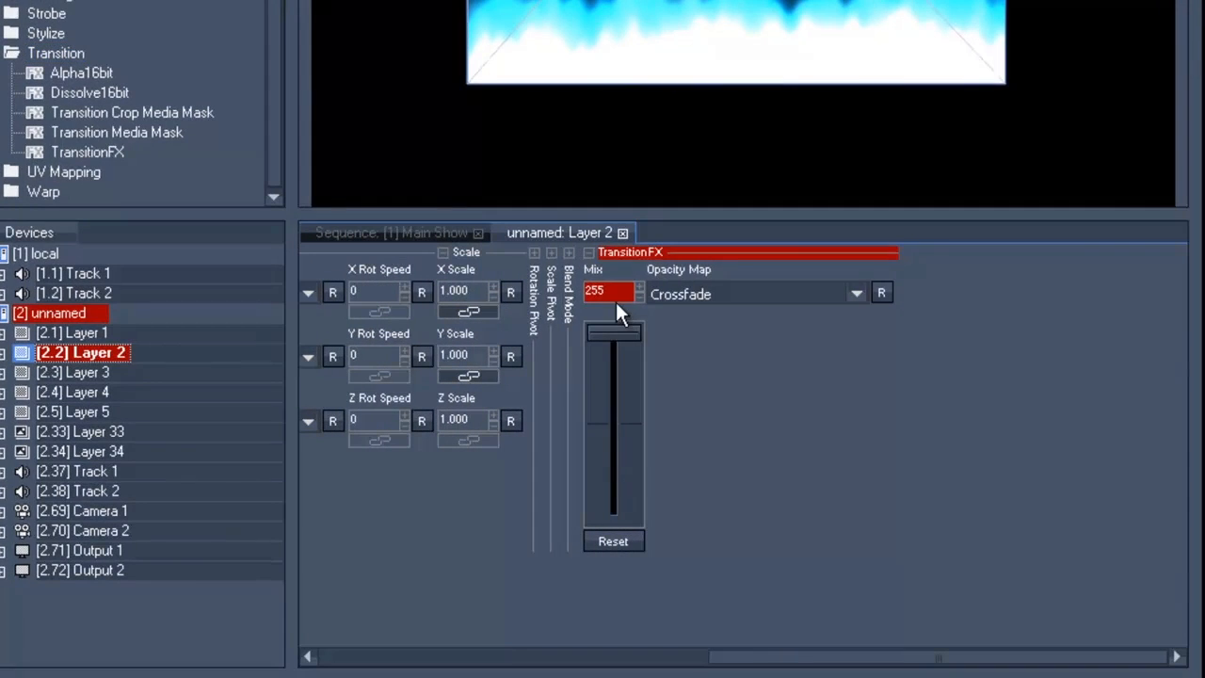
click(855, 293)
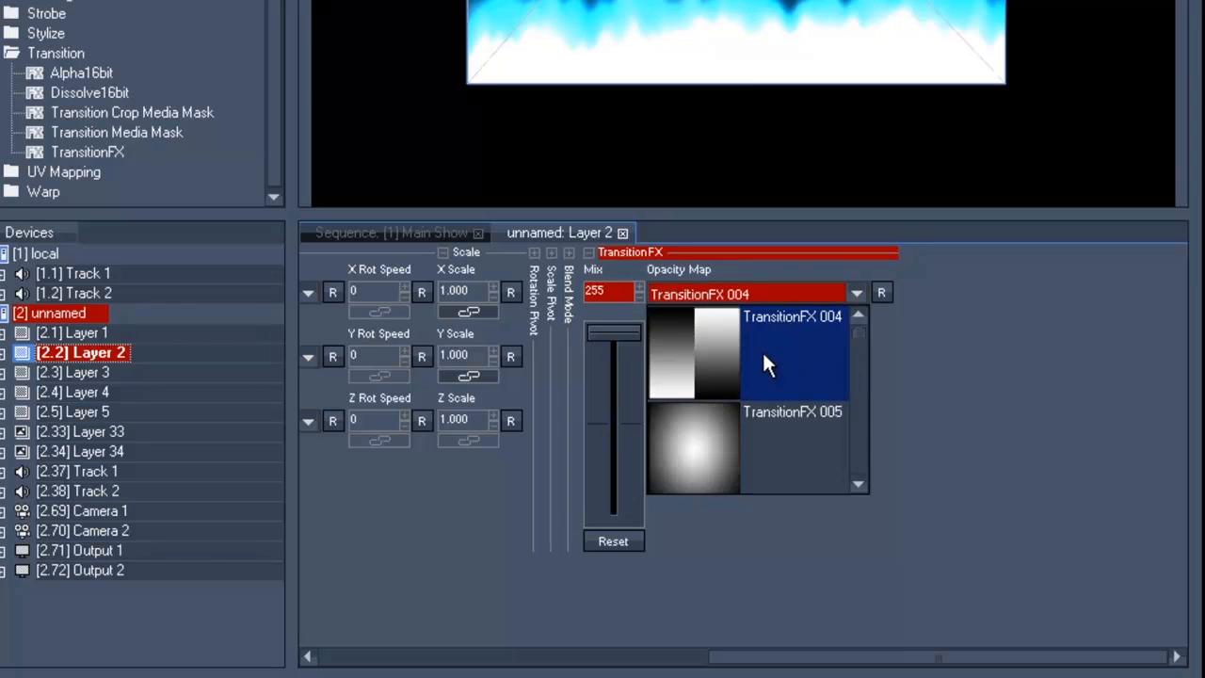
scroll(down, 3)
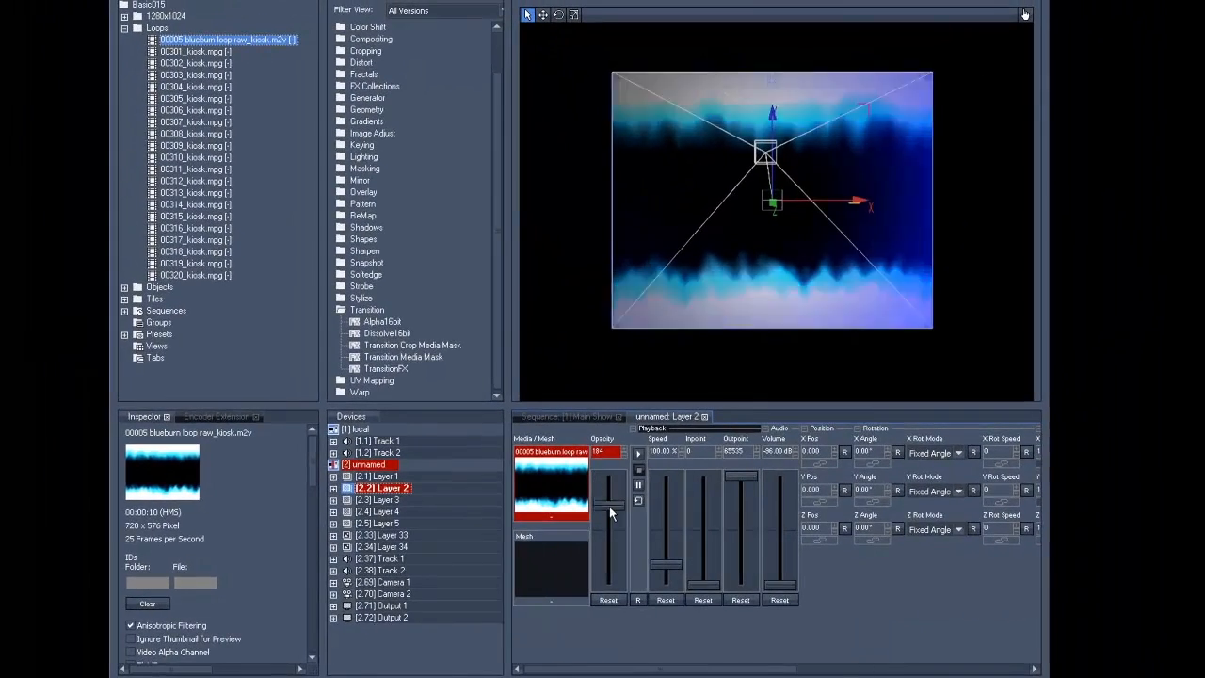
- Drag Layer 2's opacity to 0 and store the blueburn loop onto the Main Show timeline
drag(610, 512, 610, 461)
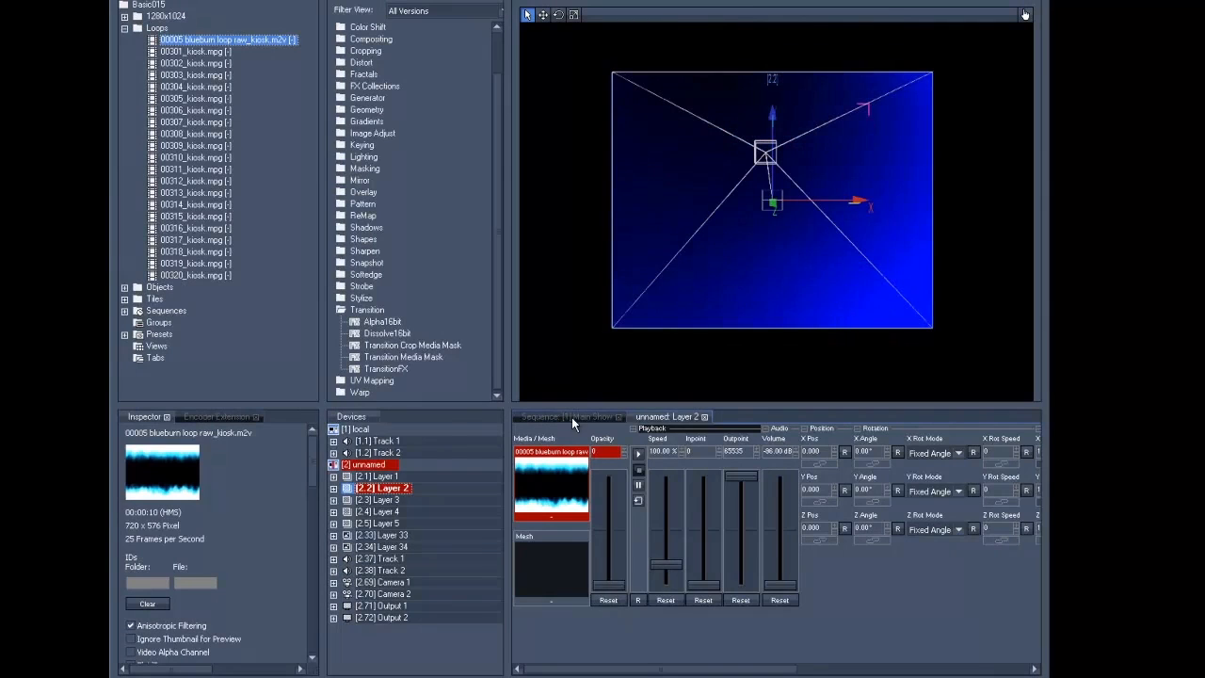
right_click(659, 441)
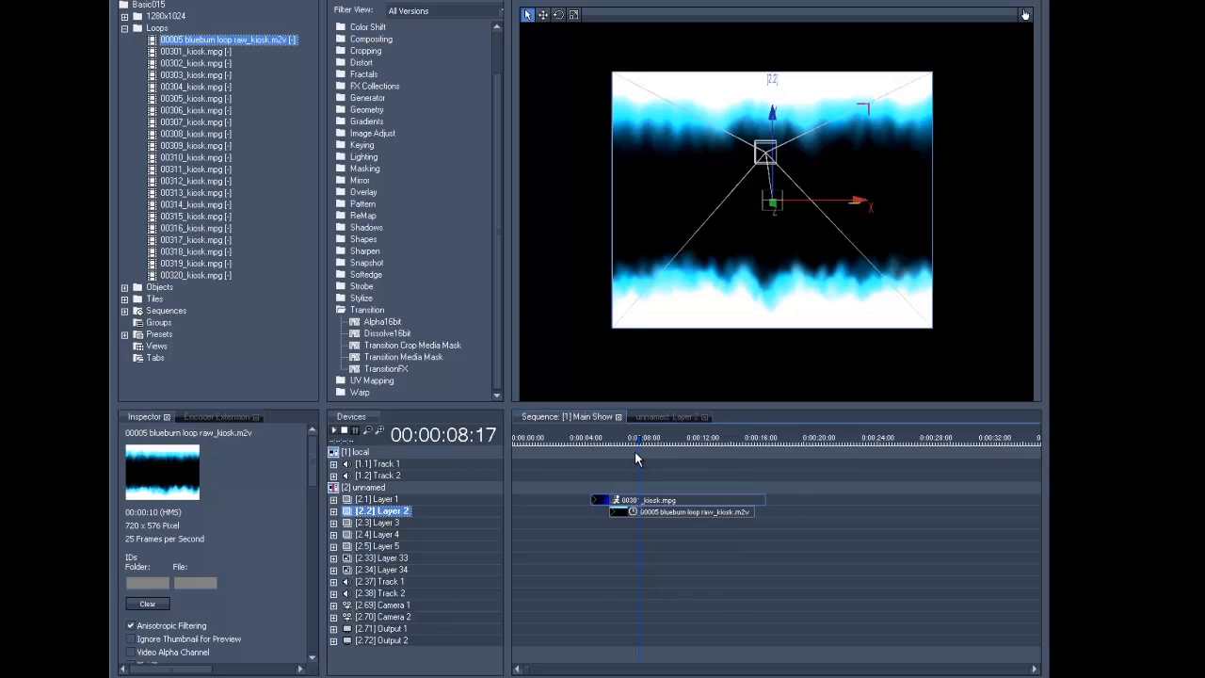
mouse_move(635, 446)
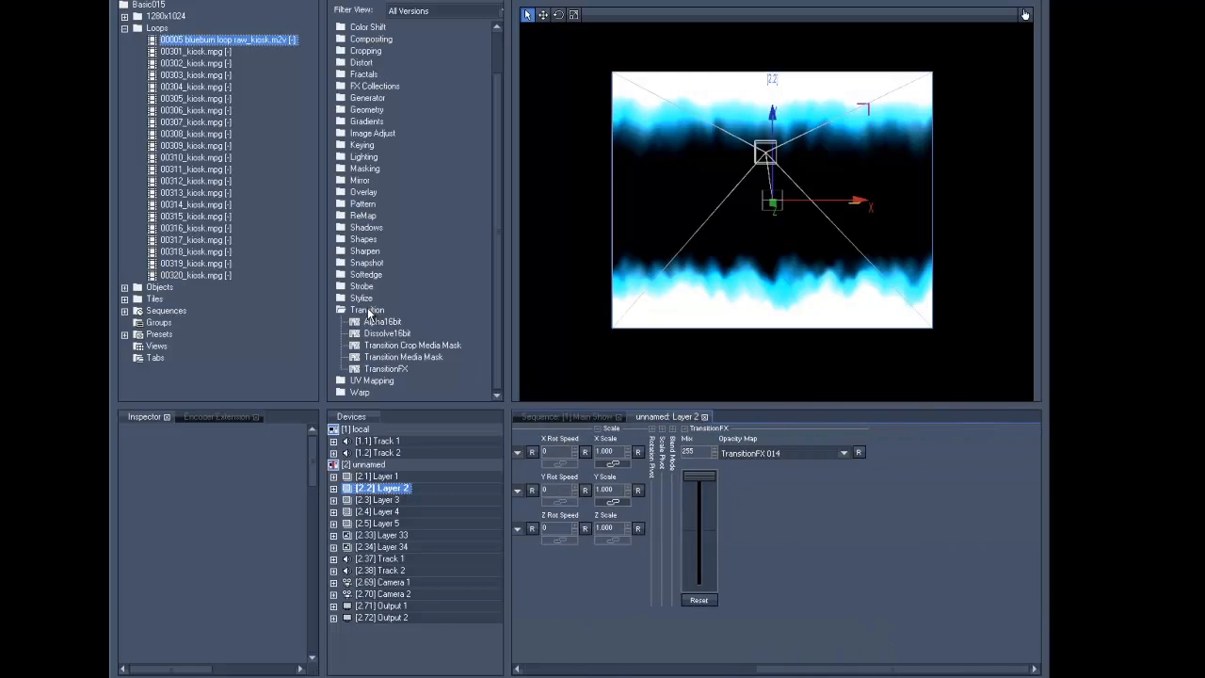
- Expand the Keying effects group, then return to the Main Show timeline
click(343, 310)
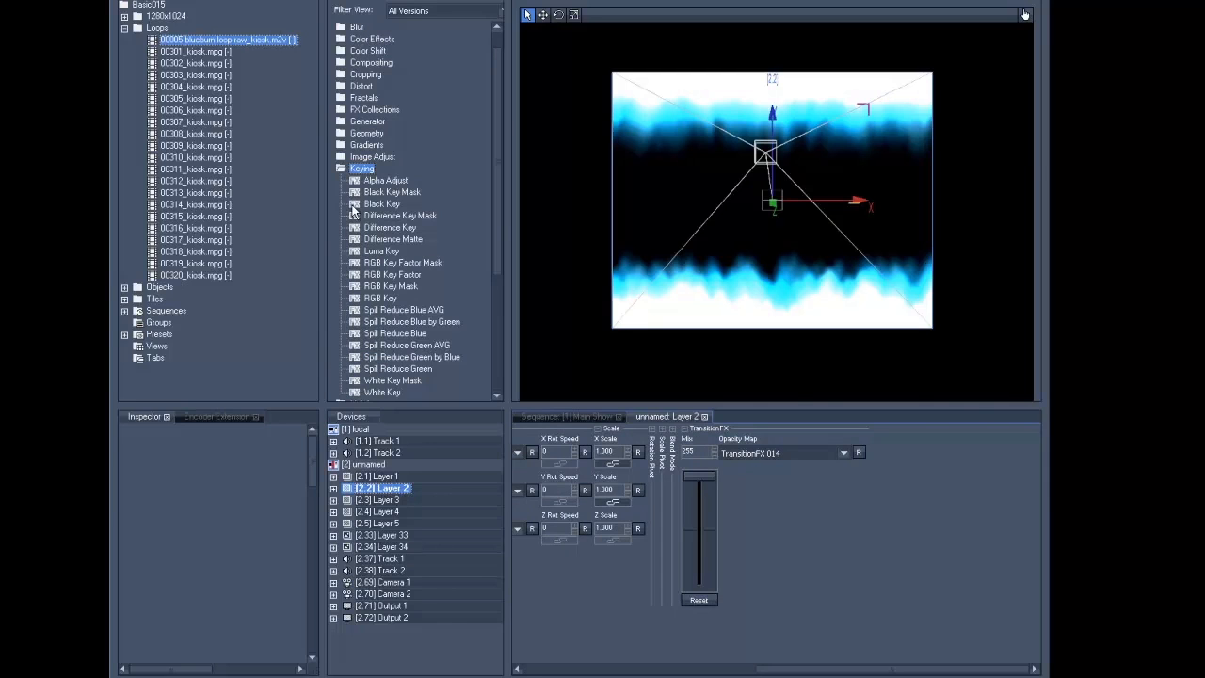
mouse_move(844, 479)
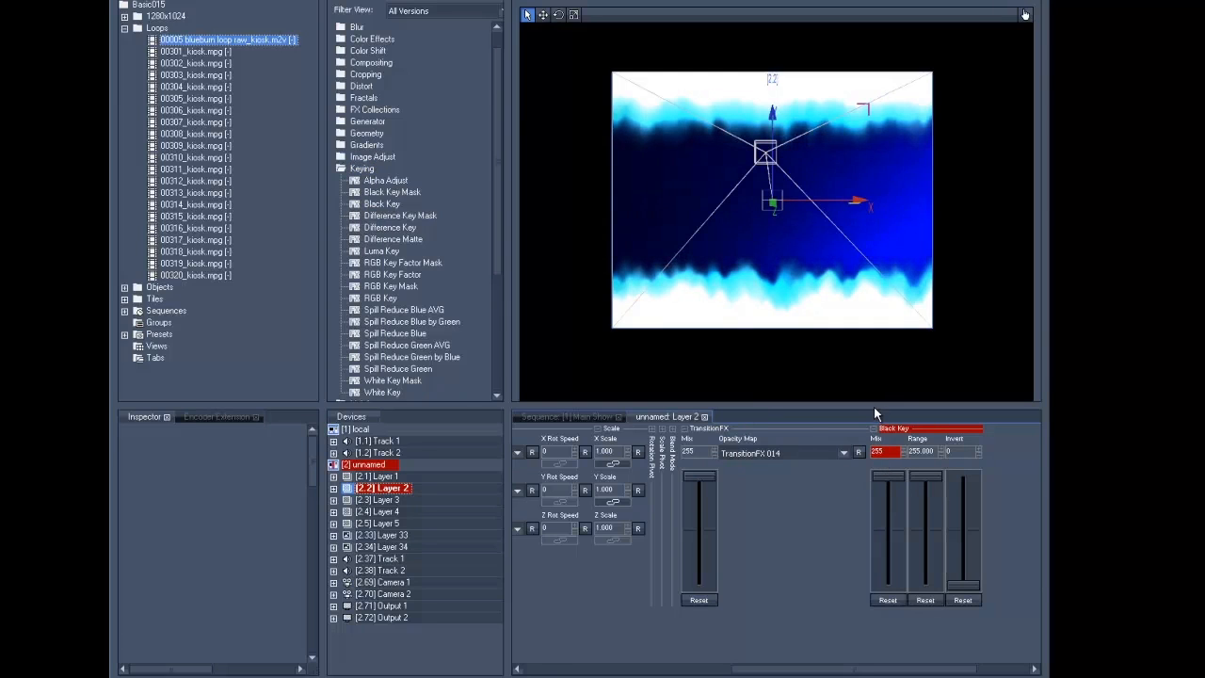
click(887, 600)
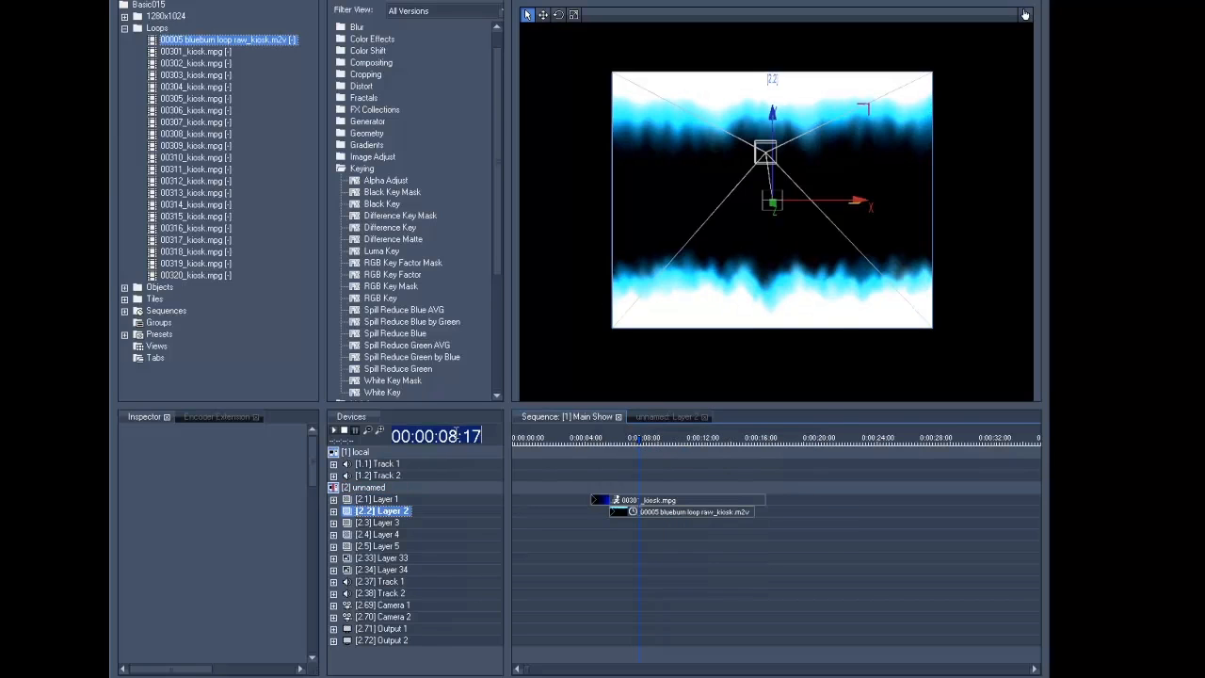
- Jump the timecode ahead by entering ++200
text(++200)
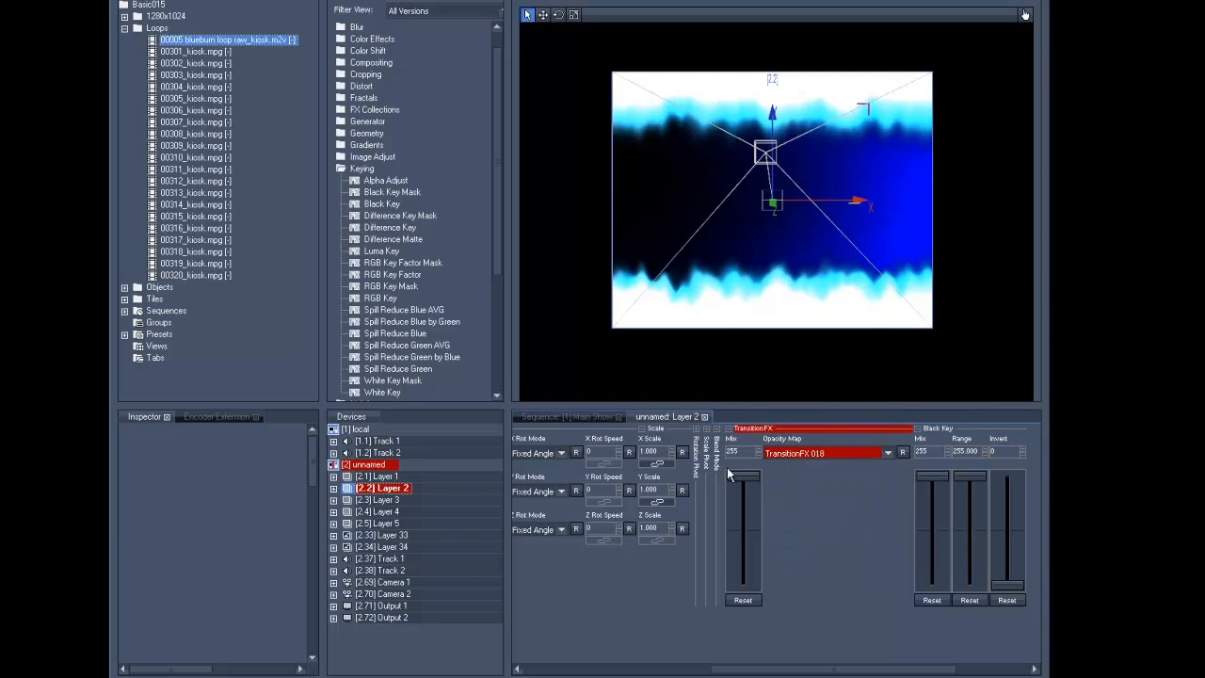
- Move the playhead to 00:00:16:00 and expand Layer 2's keyframe tracks
click(577, 416)
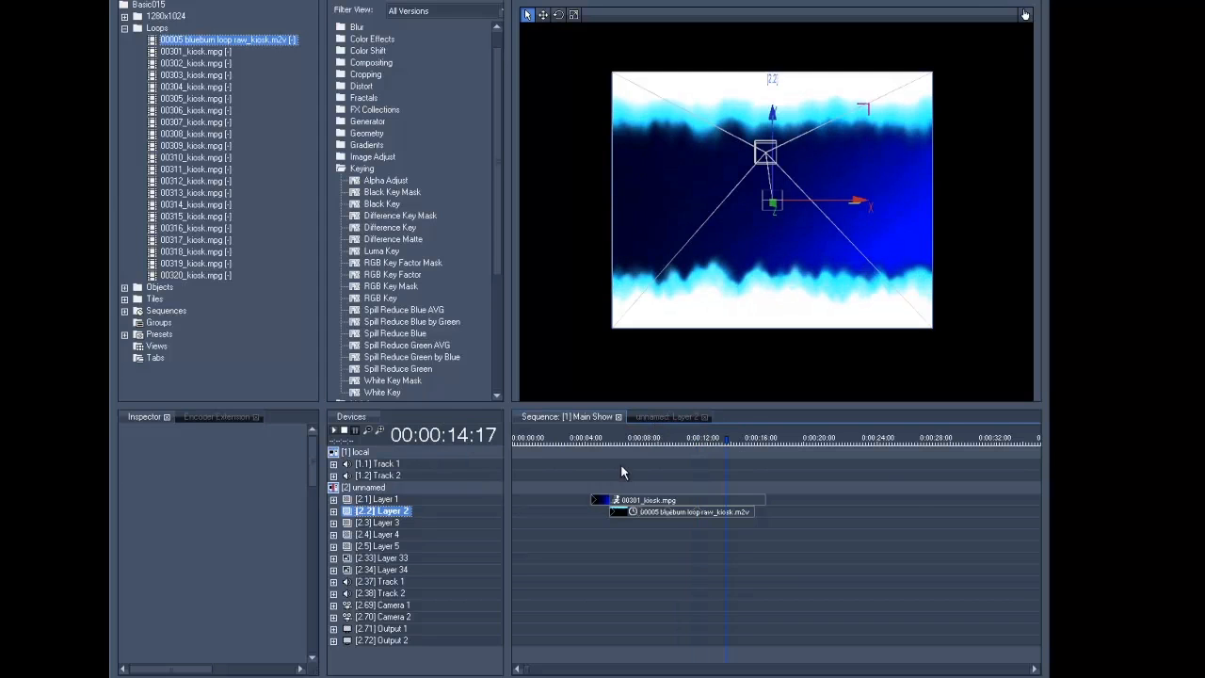
click(670, 416)
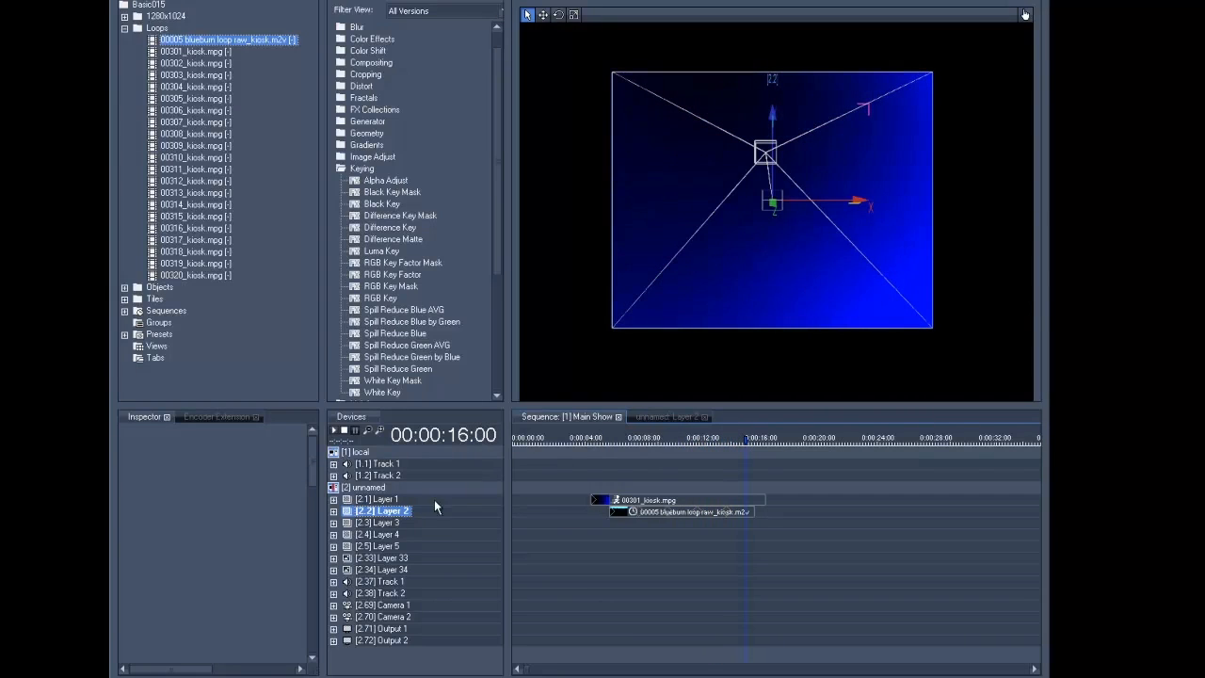
click(333, 511)
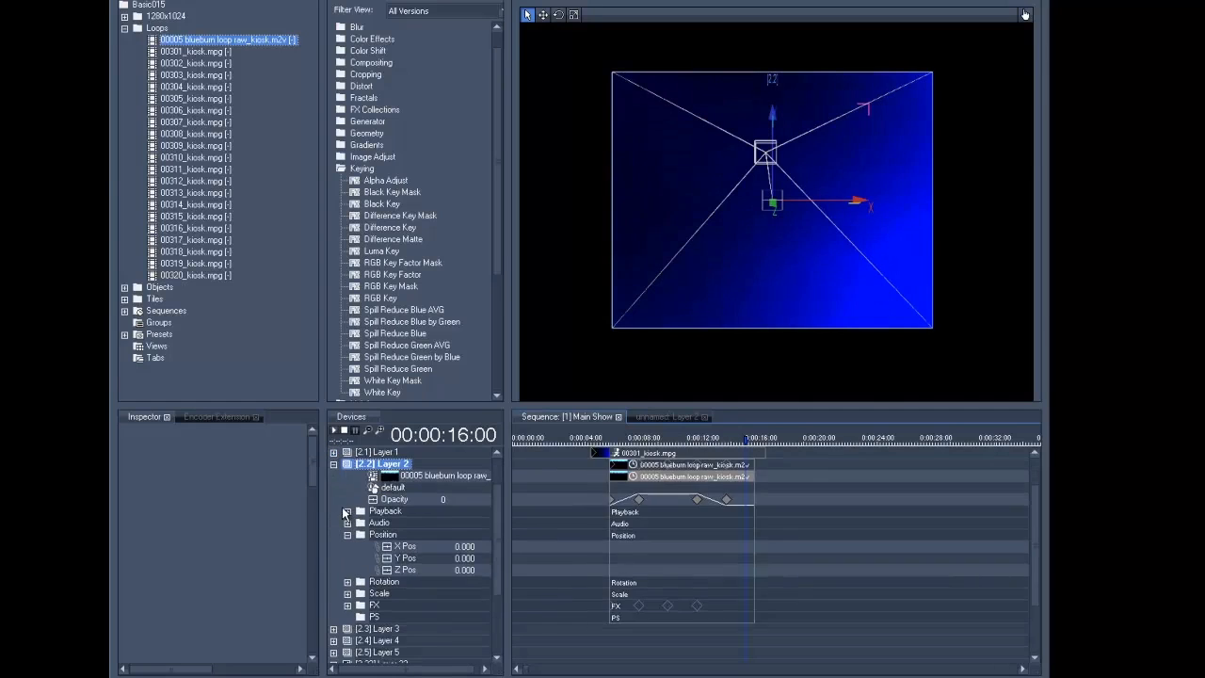